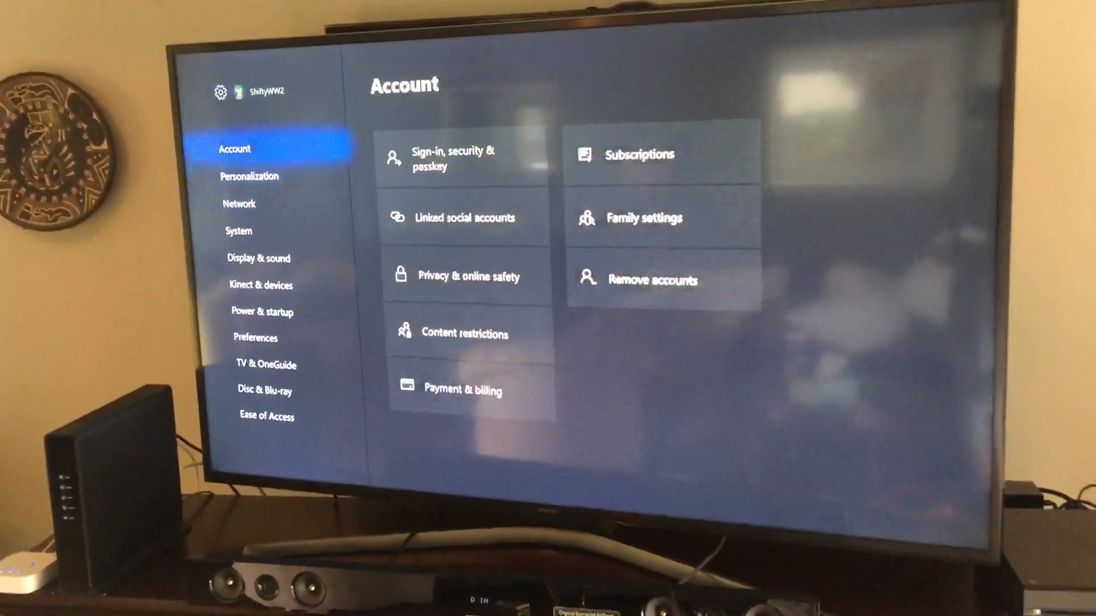
Go to the Preferences category and bring up the Idle options page.
click(260, 285)
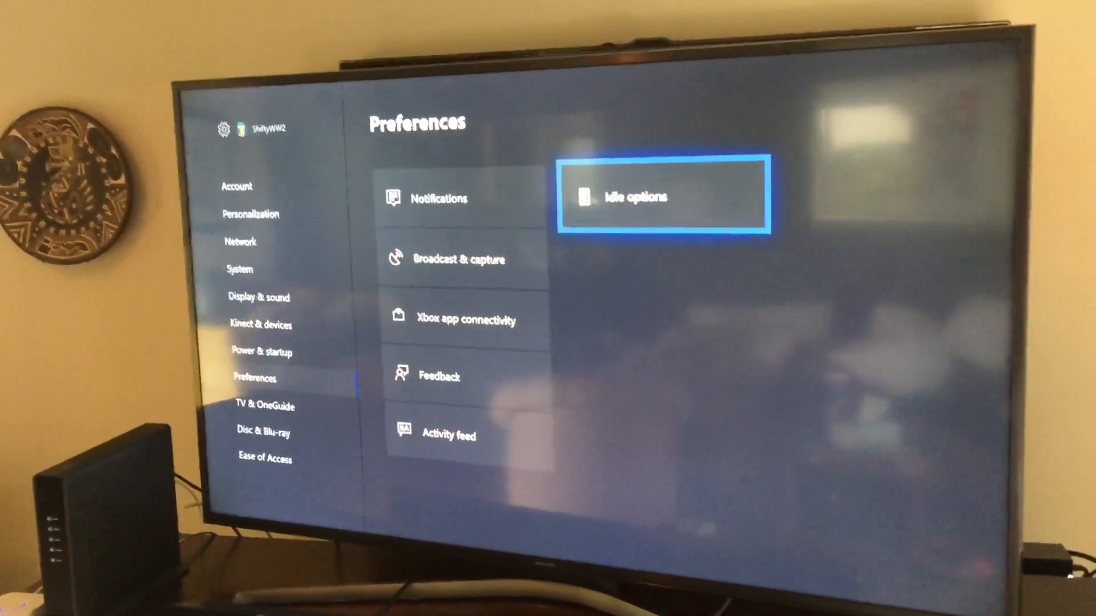
click(663, 196)
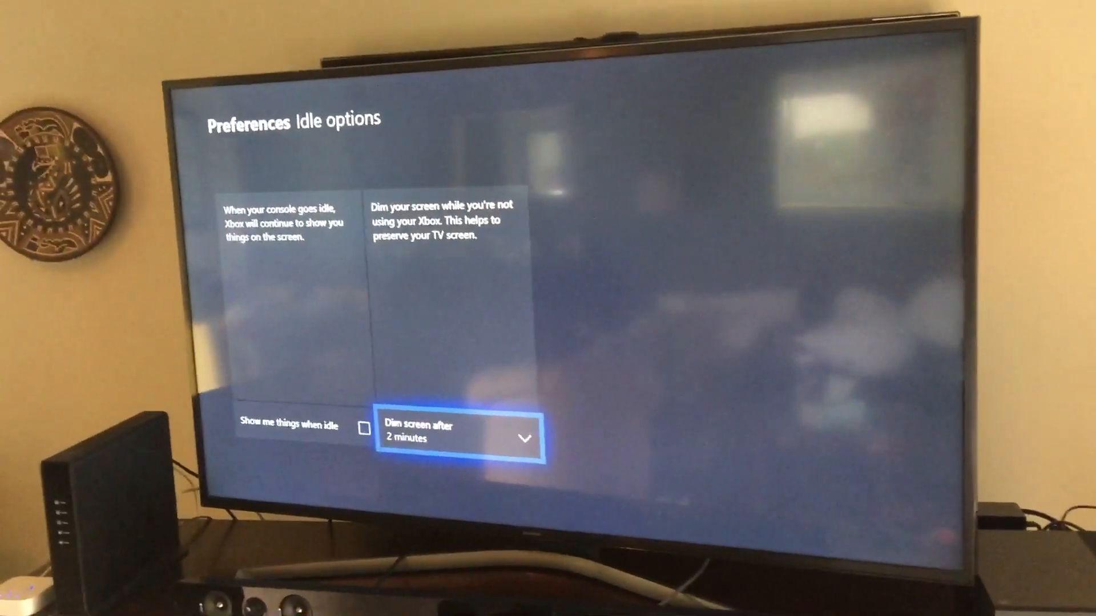
Set 'Dim screen after' to 45 minutes from its dropdown.
click(457, 438)
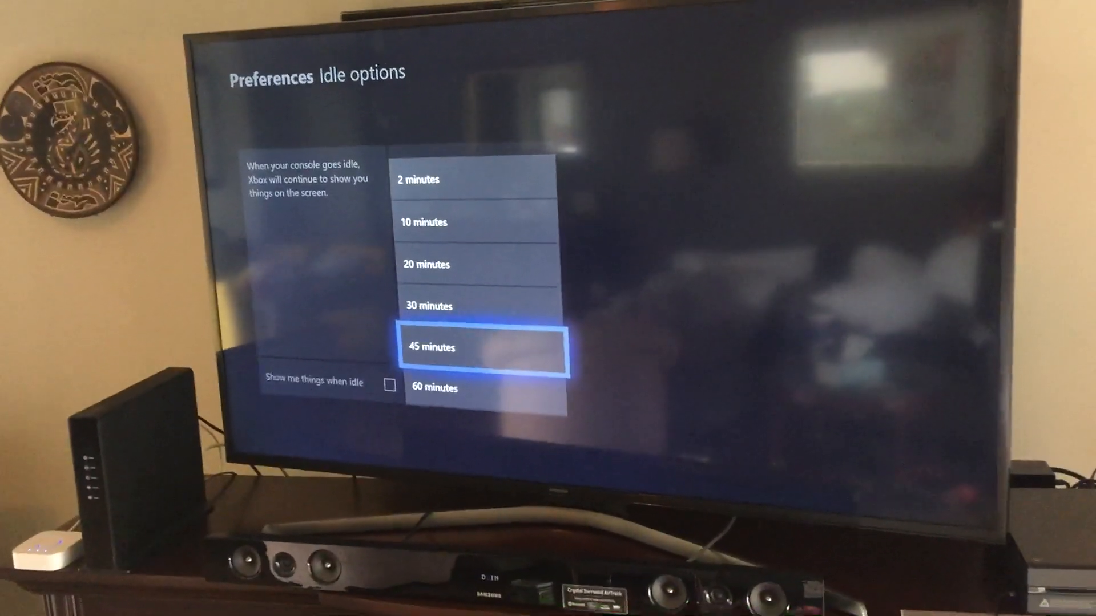
click(482, 347)
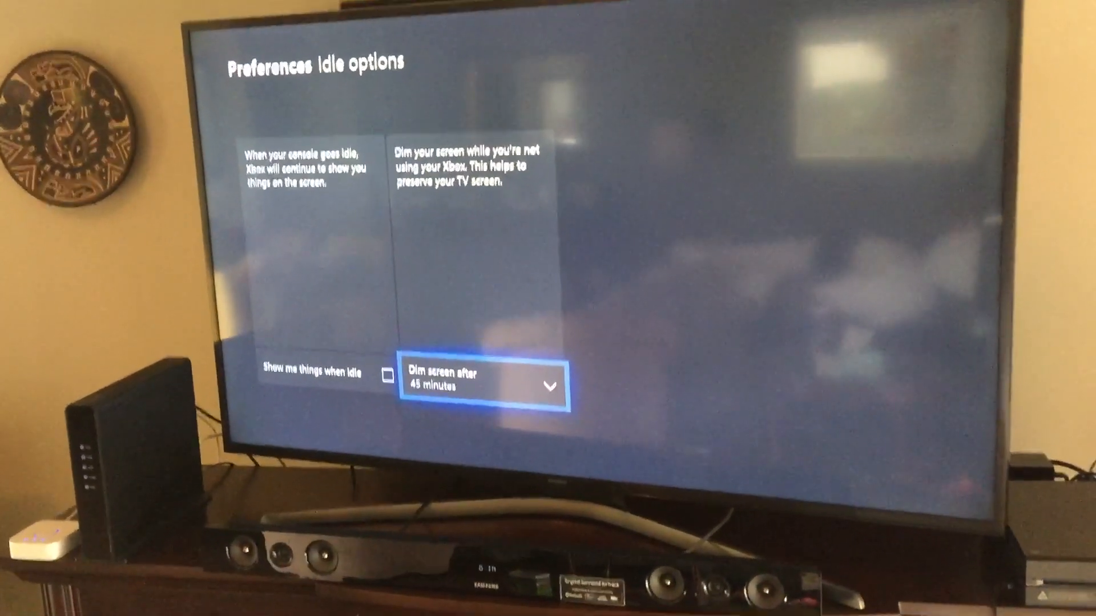